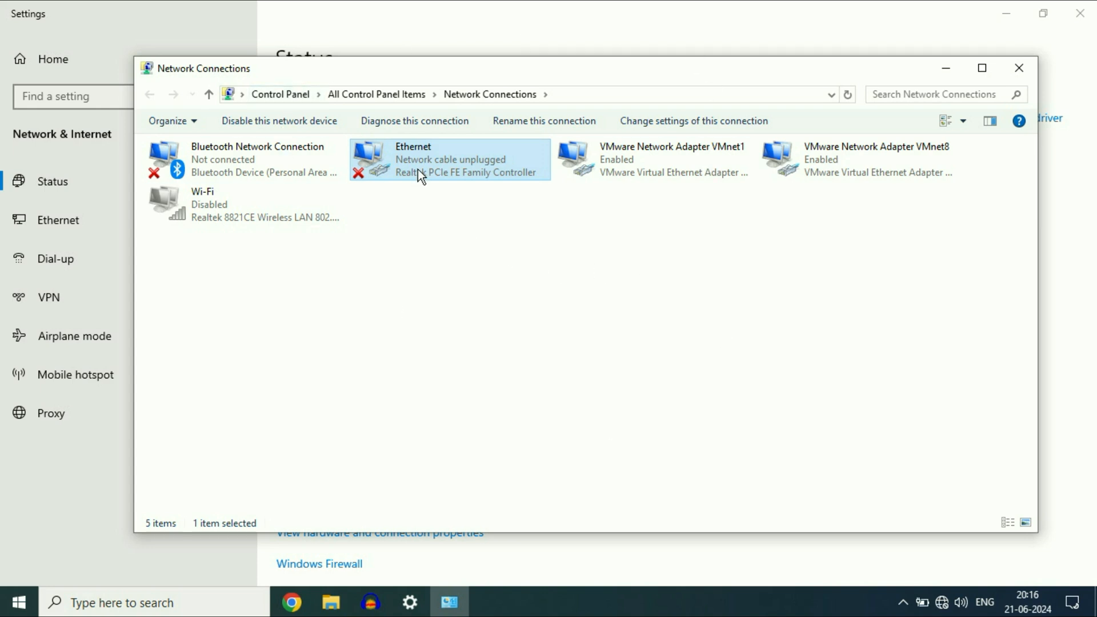
{"action": "mouse_move", "coordinate": [434, 172]}
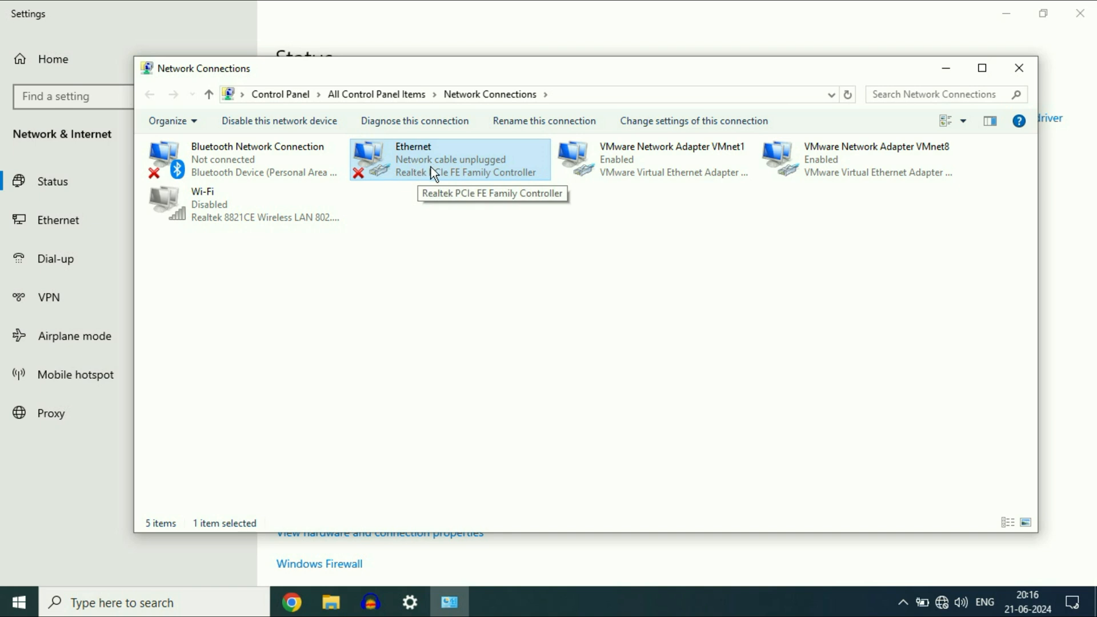
{"action": "mouse_move", "coordinate": [495, 174]}
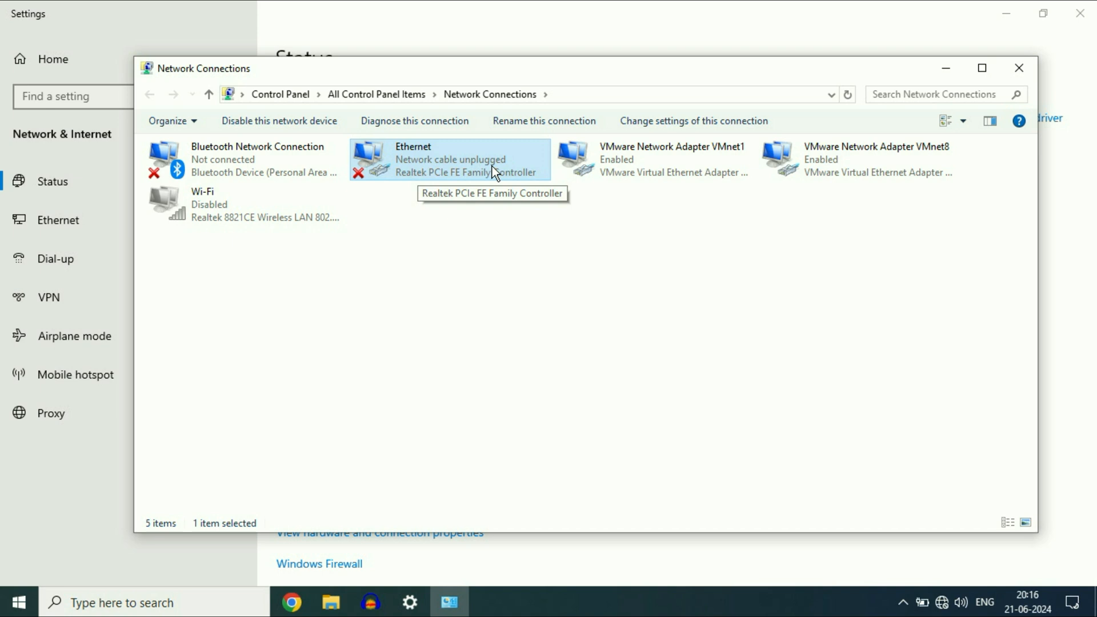
{"action": "mouse_move", "coordinate": [1017, 82]}
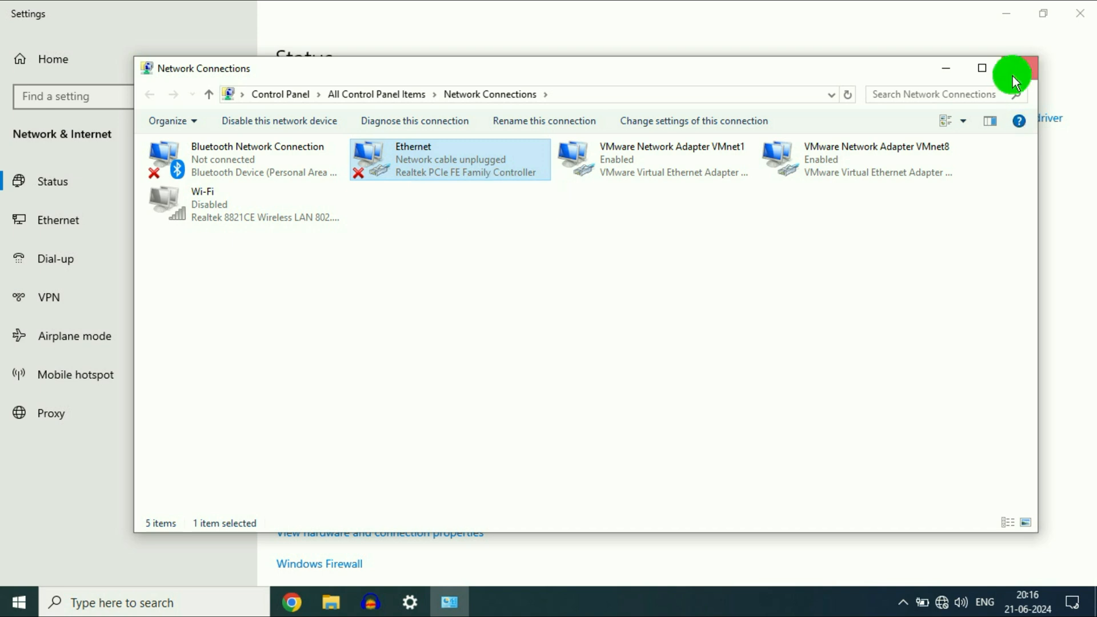
Run the network troubleshooter on Ethernet, see the unplugged-cable report, and close it
{"action": "left_click", "coordinate": [1021, 68]}
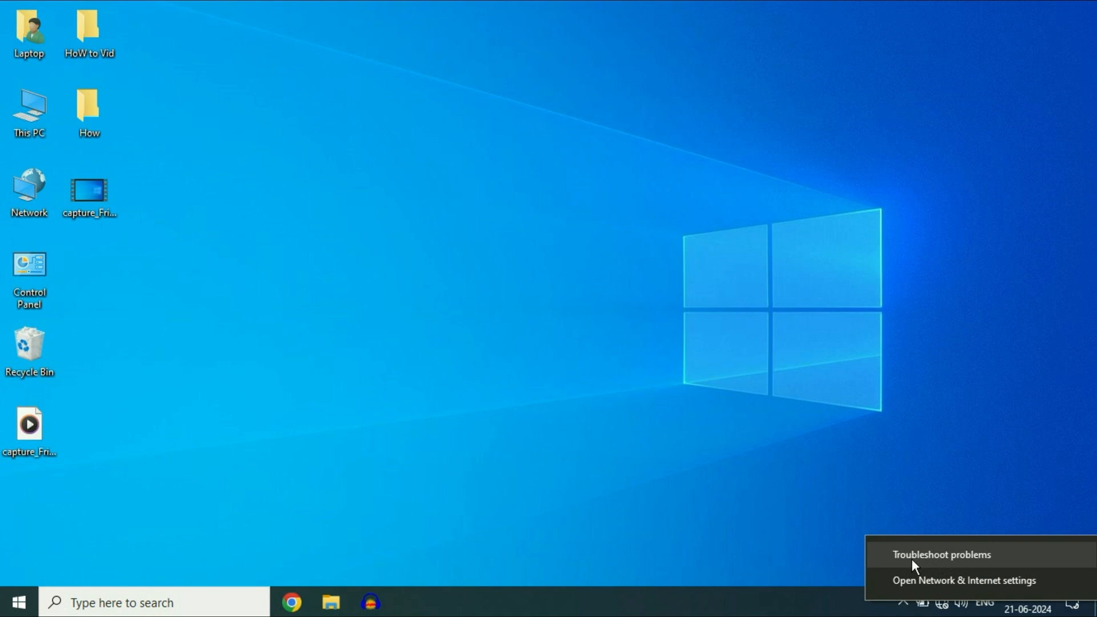
{"action": "mouse_move", "coordinate": [973, 566]}
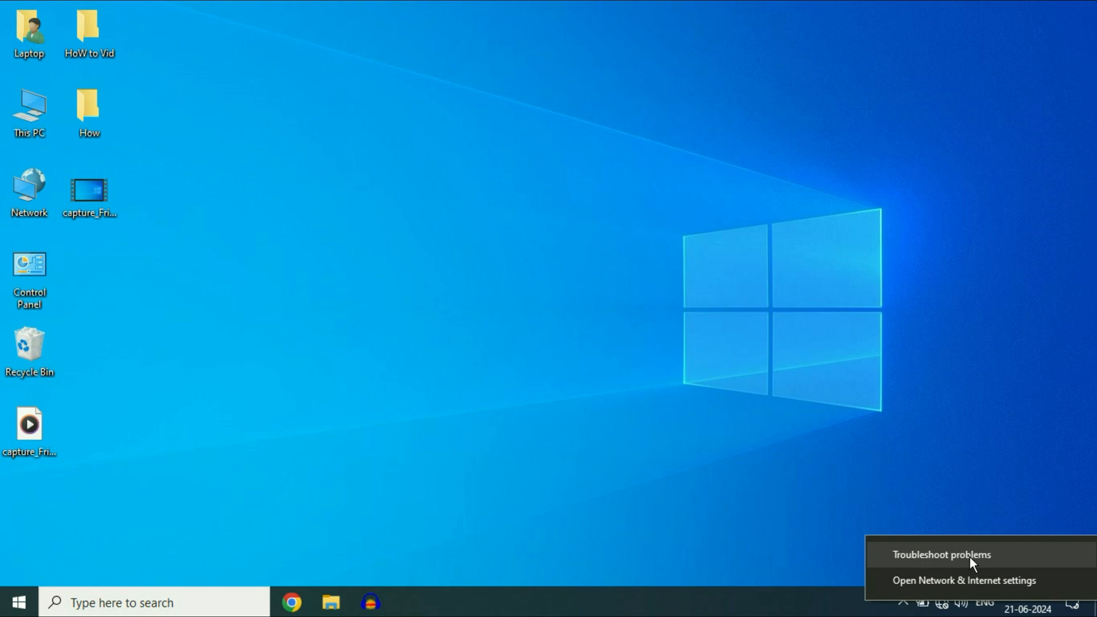
{"action": "left_click", "coordinate": [941, 554]}
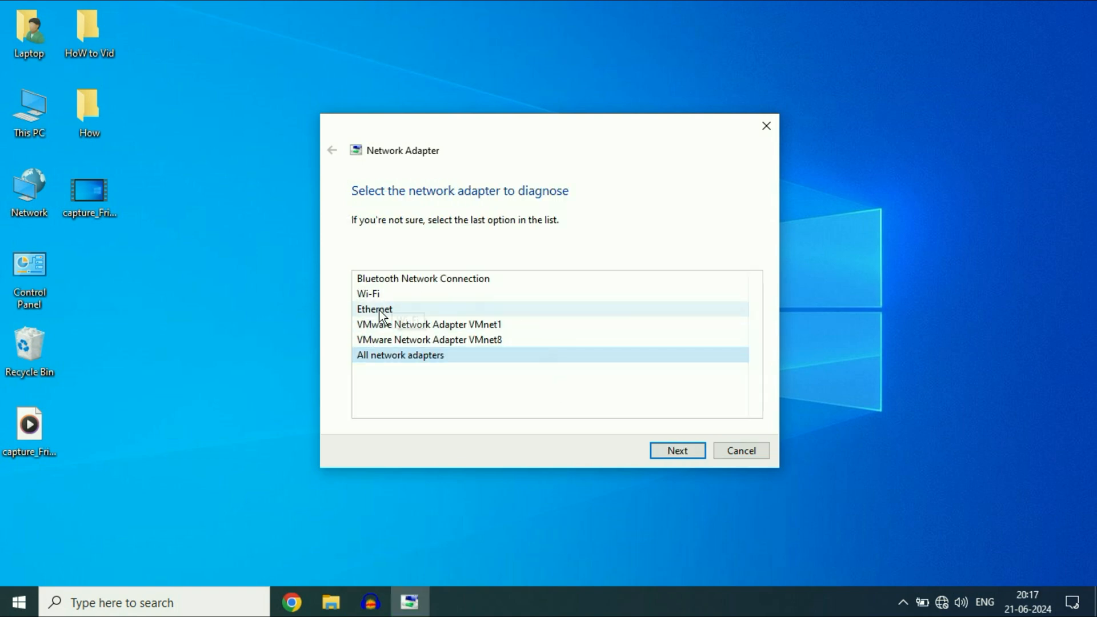
{"action": "left_click", "coordinate": [677, 450]}
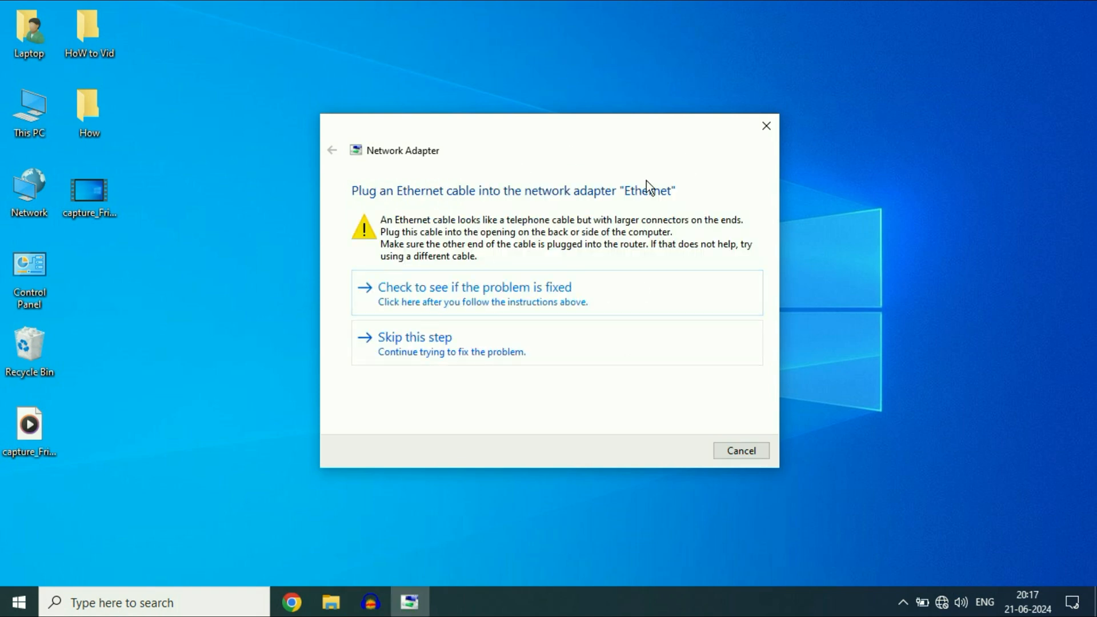
{"action": "left_click", "coordinate": [766, 125]}
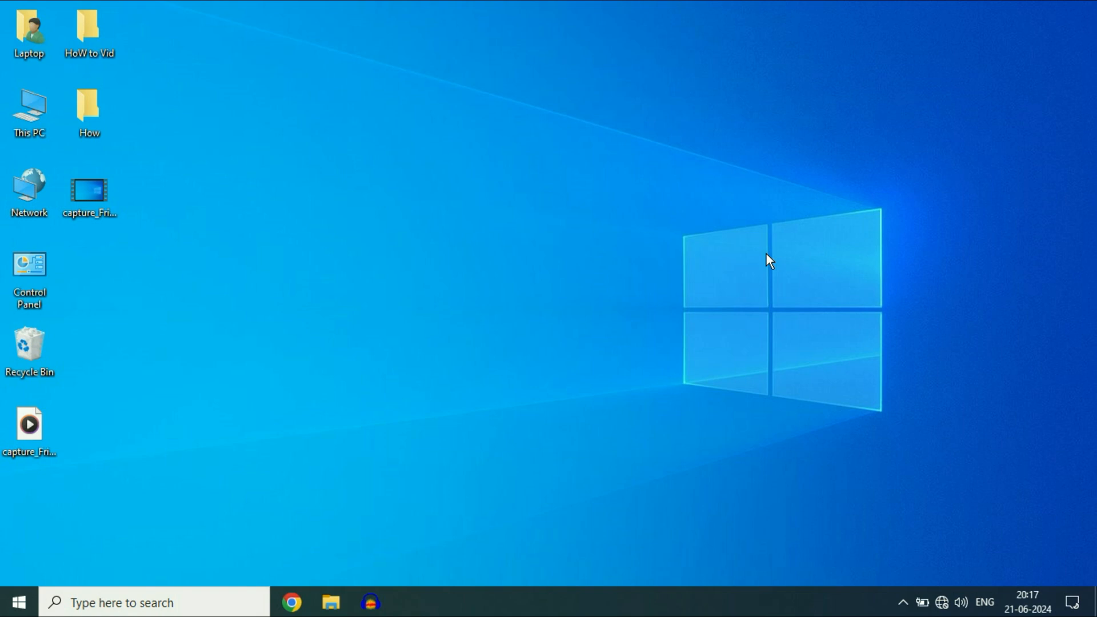
{"action": "mouse_move", "coordinate": [903, 515]}
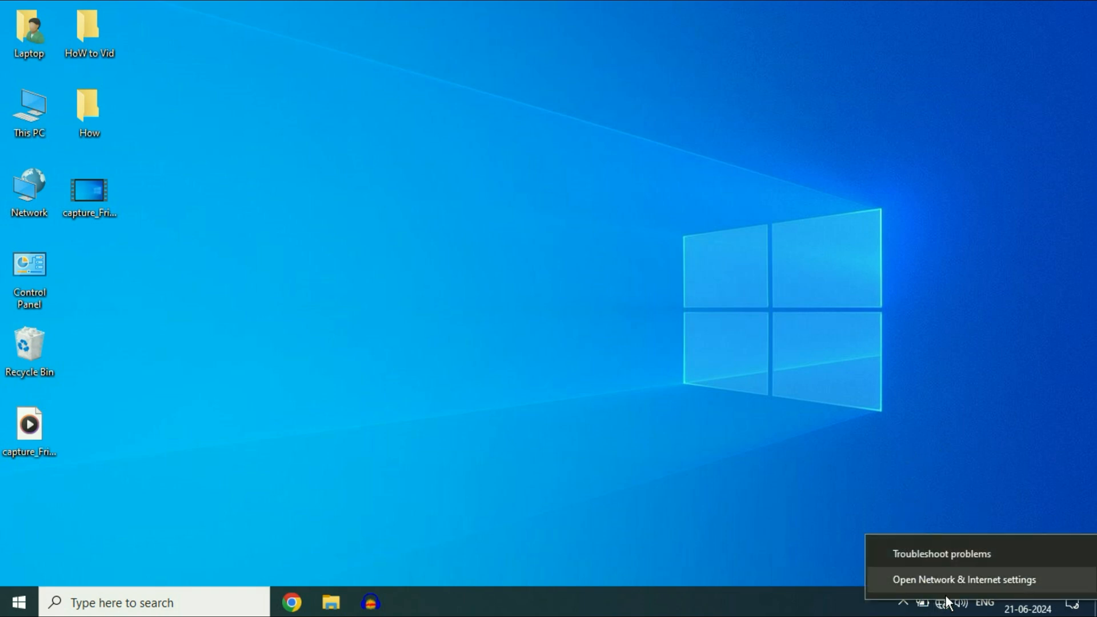
{"action": "mouse_move", "coordinate": [979, 593]}
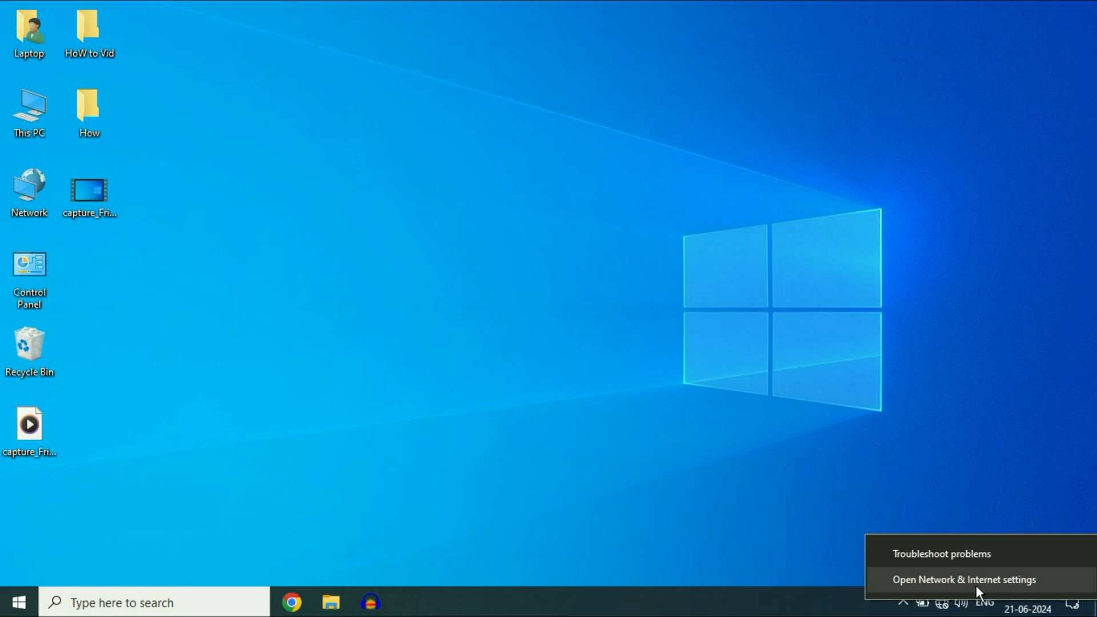
{"action": "left_click", "coordinate": [964, 579]}
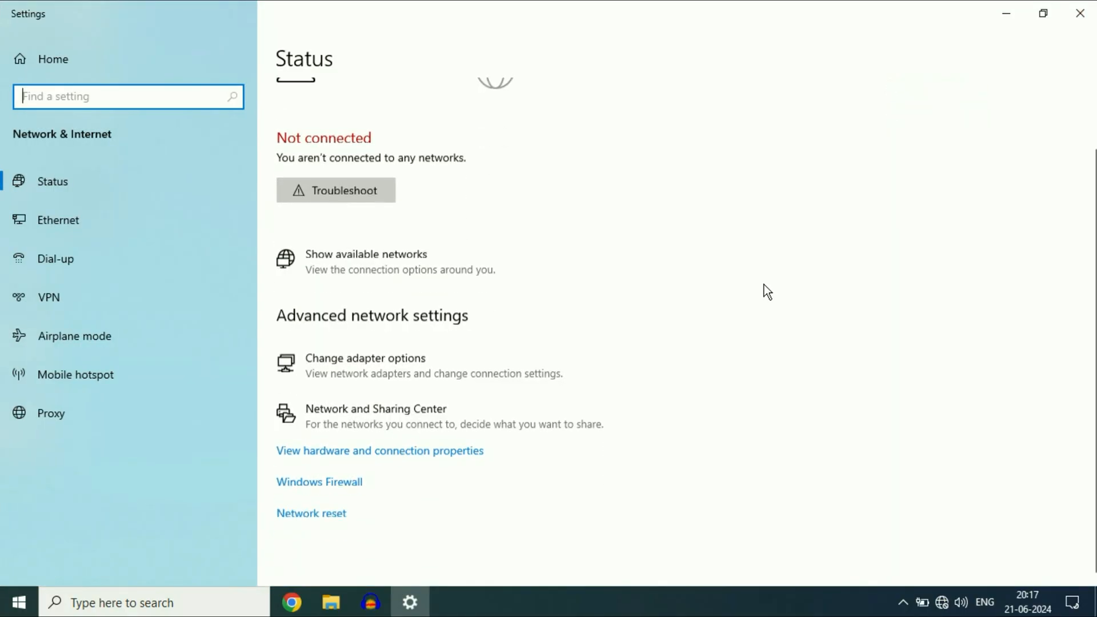
{"action": "mouse_move", "coordinate": [293, 527]}
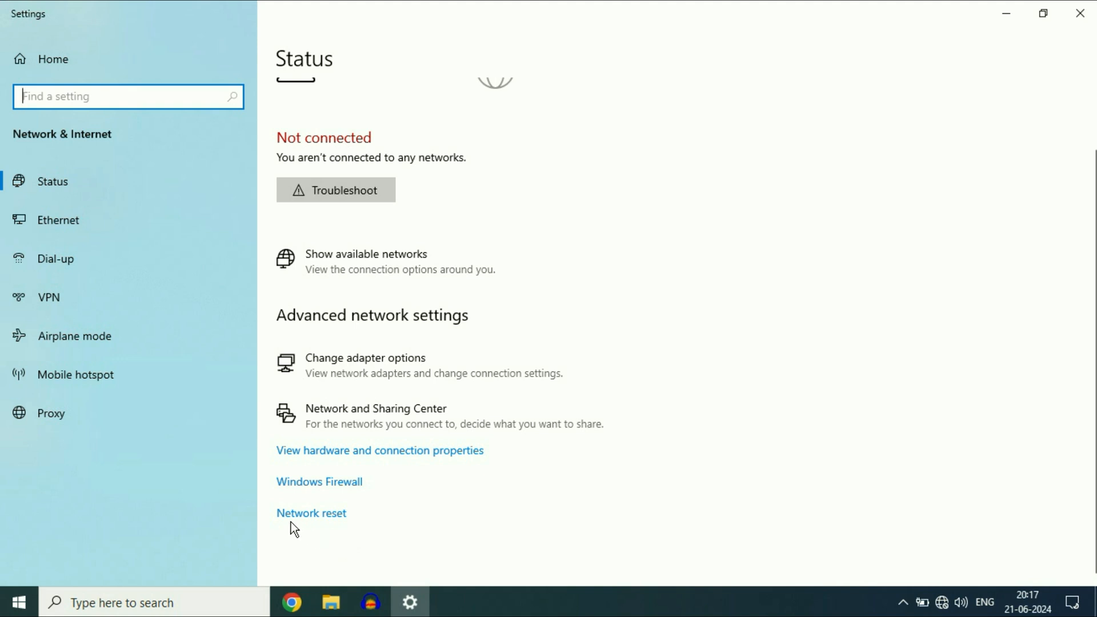
{"action": "left_click", "coordinate": [311, 513]}
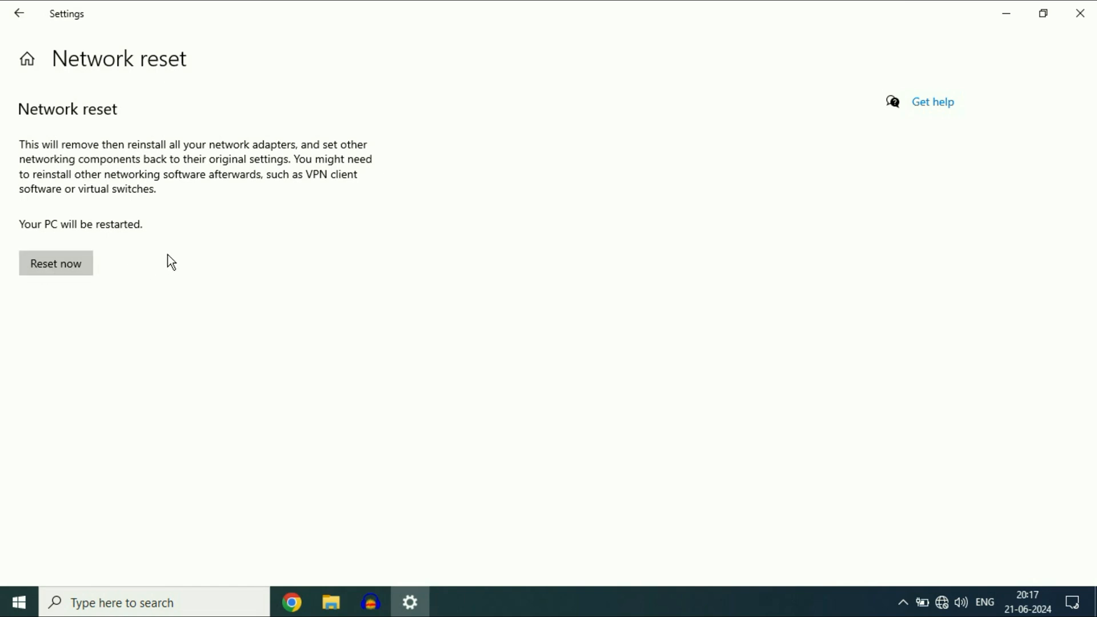
{"action": "mouse_move", "coordinate": [132, 331]}
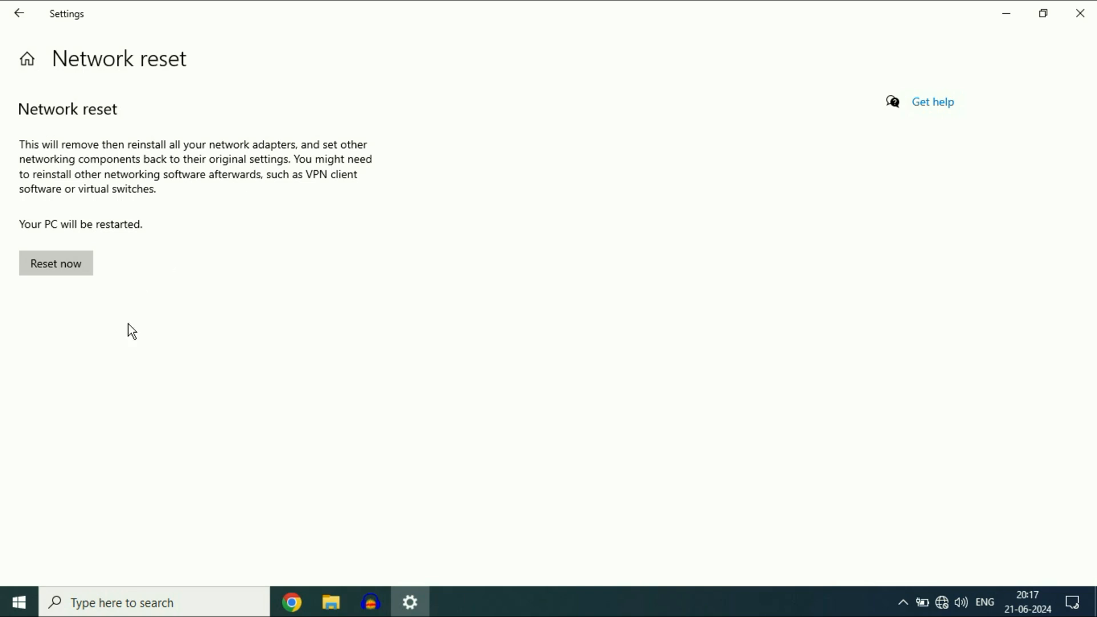
{"action": "mouse_move", "coordinate": [251, 272]}
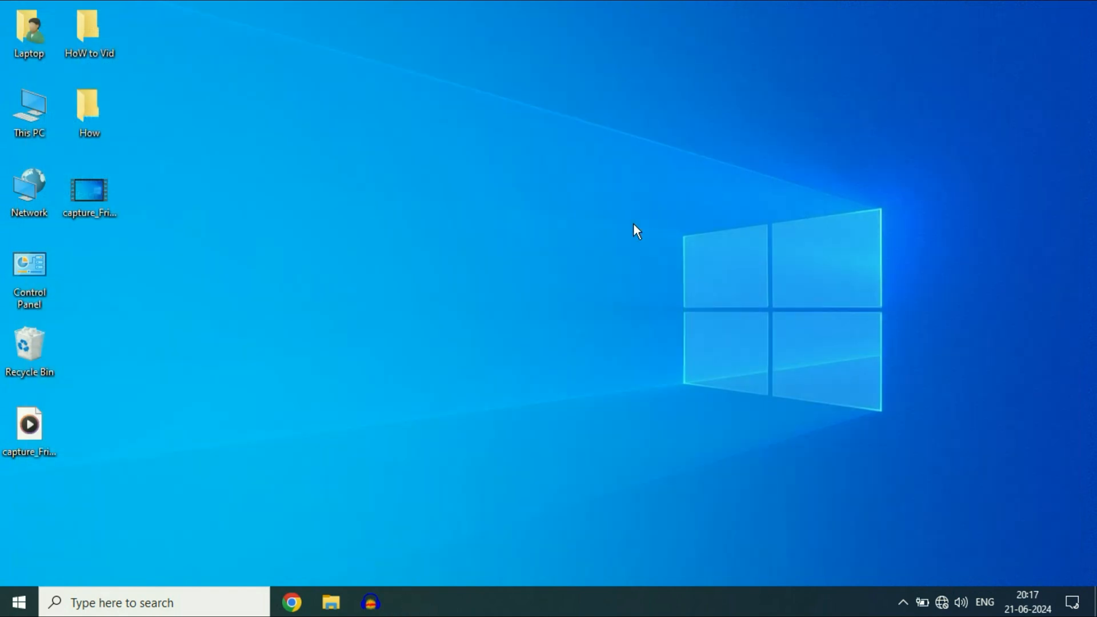
{"action": "mouse_move", "coordinate": [436, 255]}
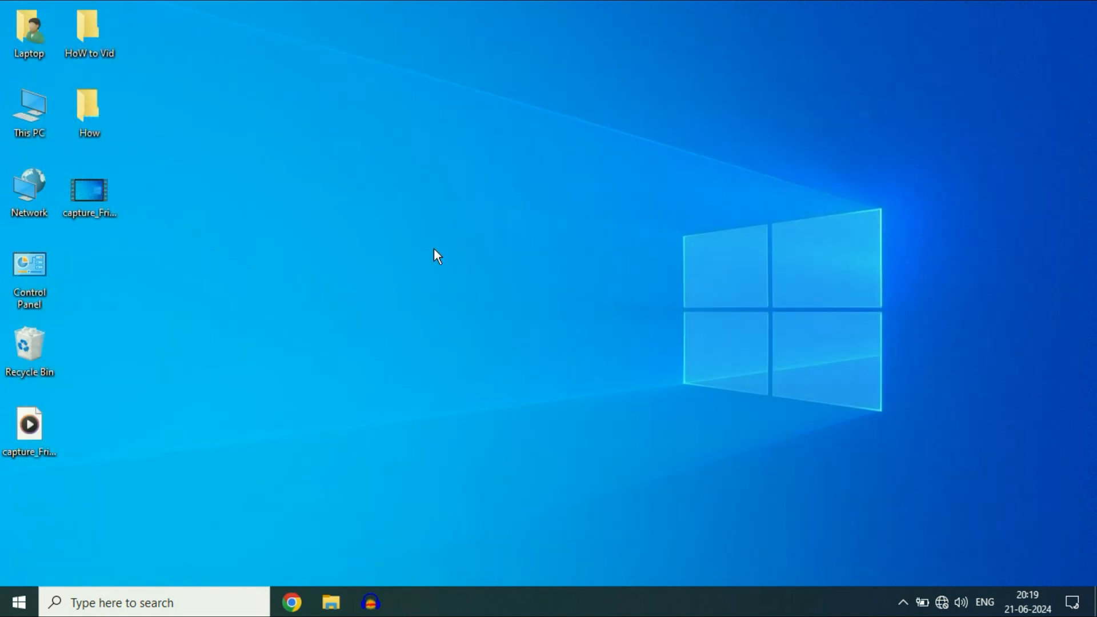
{"action": "mouse_move", "coordinate": [1004, 553]}
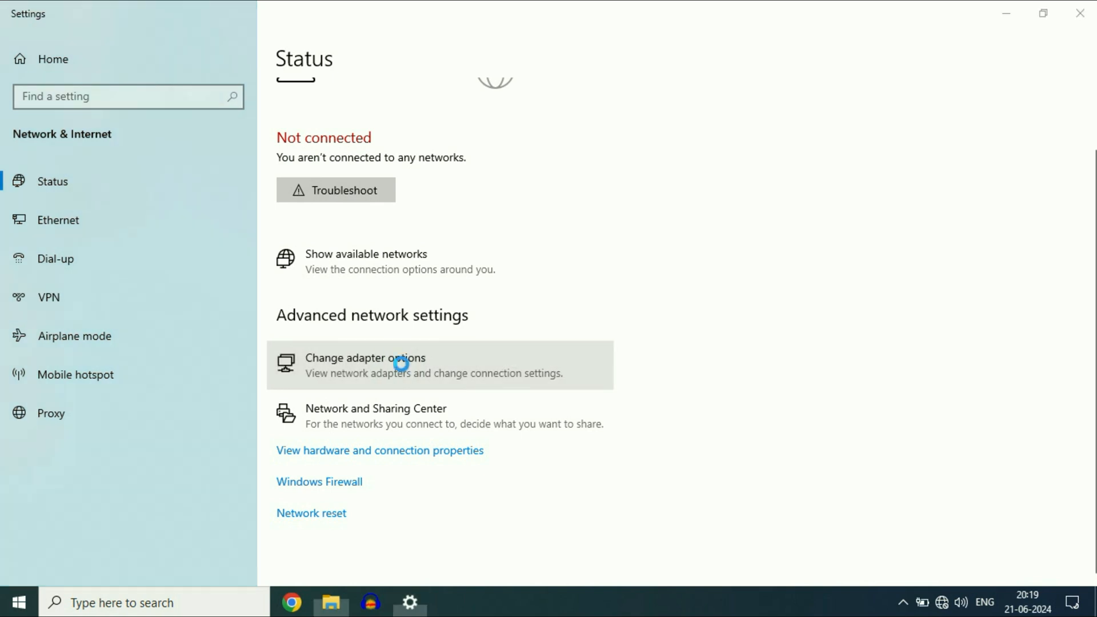
Open Change adapter options to list the network adapters
{"action": "left_click", "coordinate": [365, 364]}
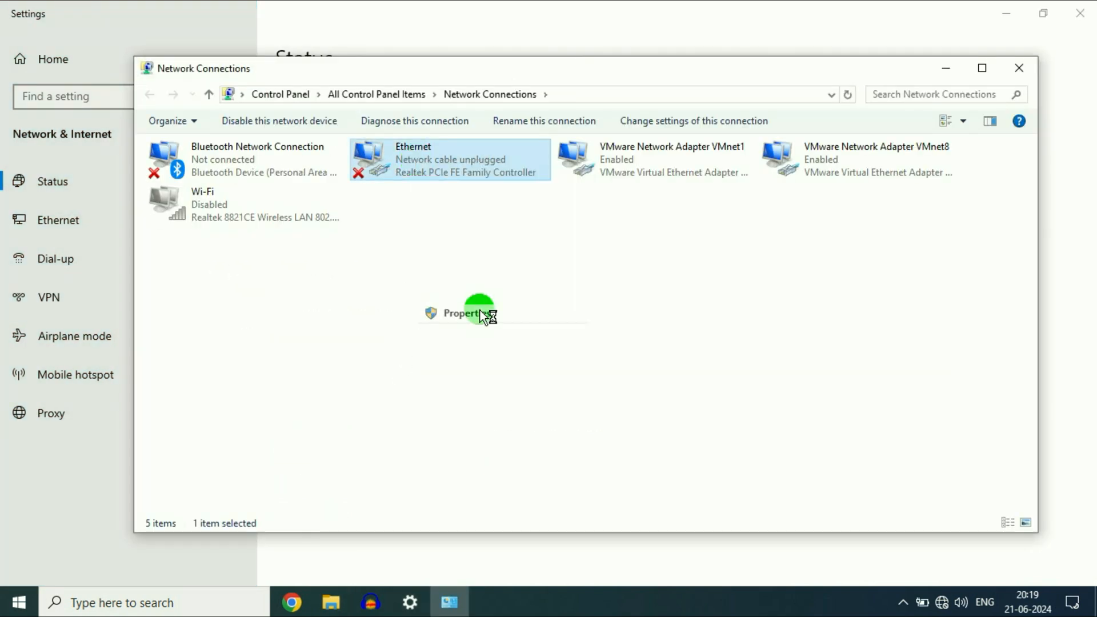
From Ethernet Properties, open the Realtek controller's Driver tab and launch Update Driver
{"action": "left_click", "coordinate": [462, 313]}
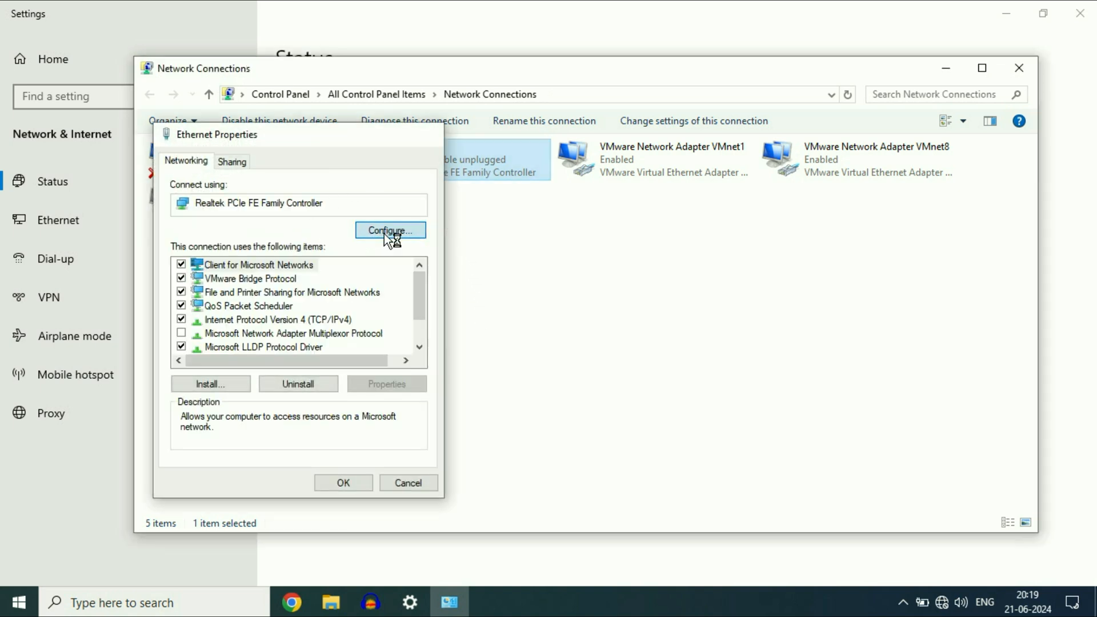
{"action": "left_click", "coordinate": [390, 230]}
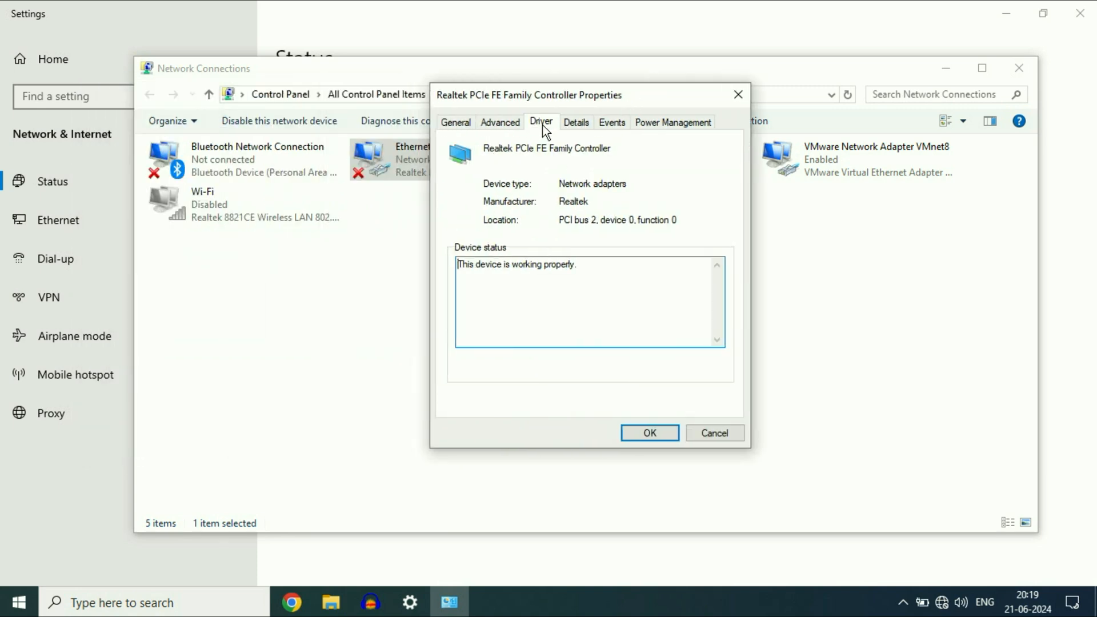
{"action": "left_click", "coordinate": [540, 121]}
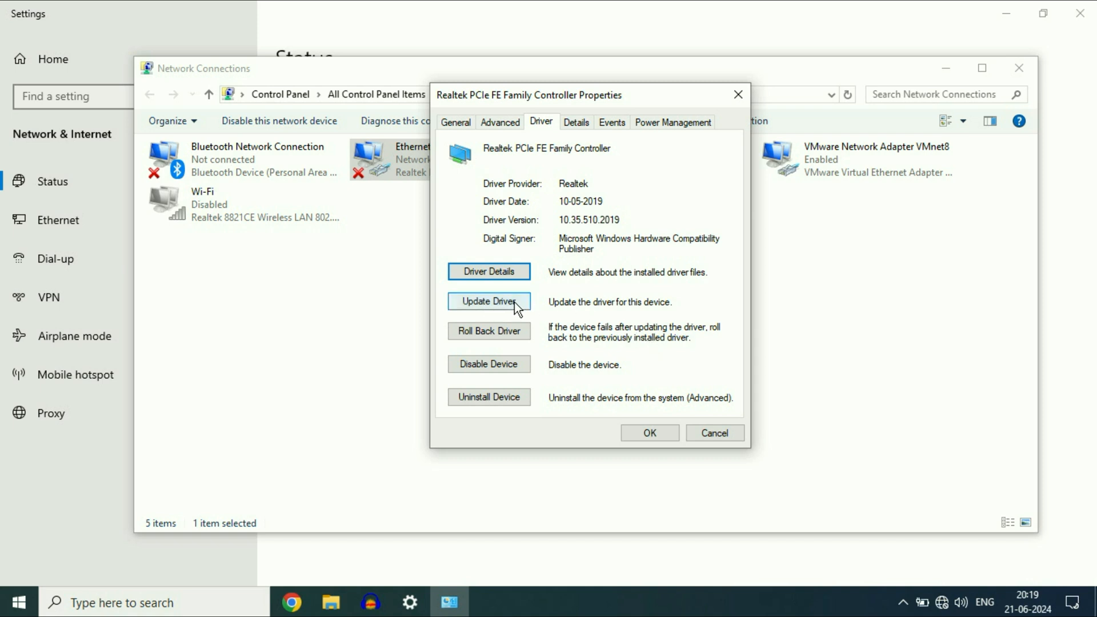
{"action": "left_click", "coordinate": [489, 301]}
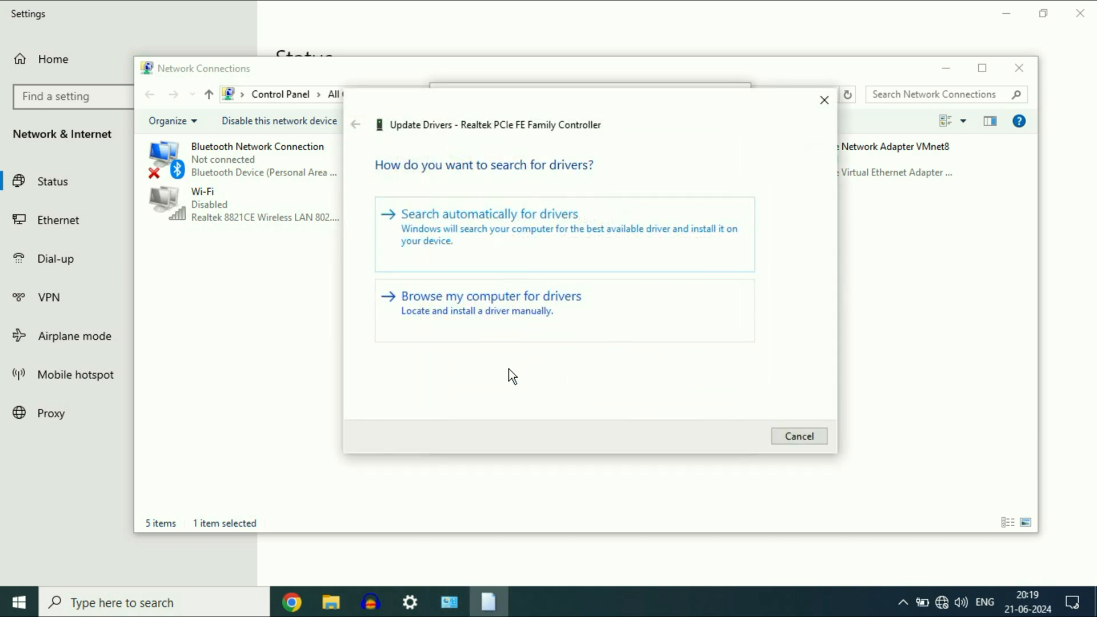
{"action": "mouse_move", "coordinate": [483, 308]}
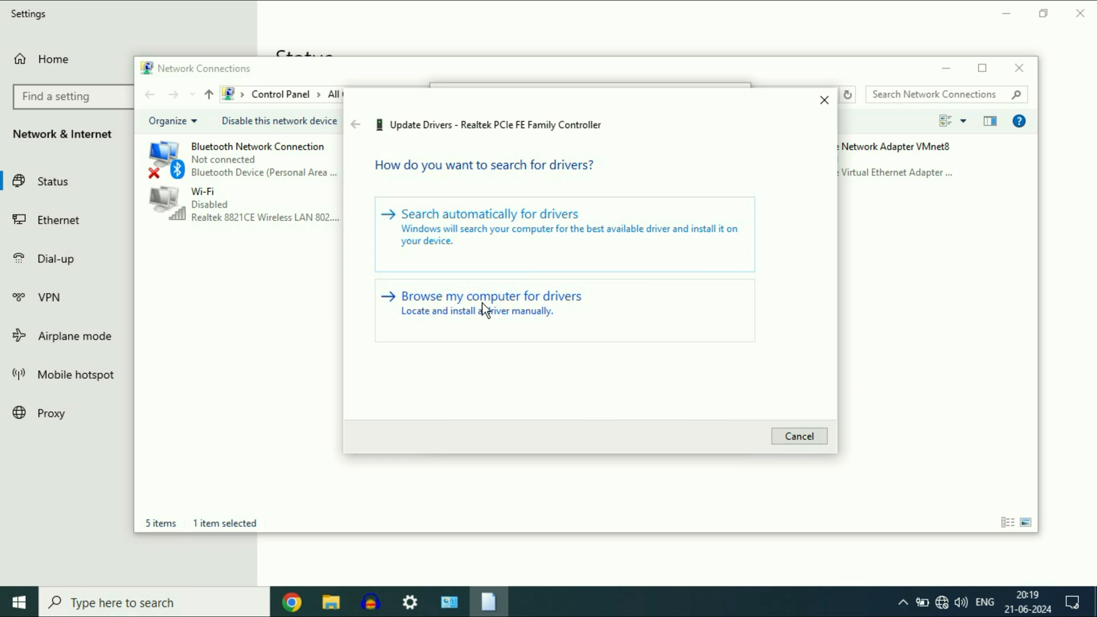
Manually pick and install the Microsoft Realtek PCIe FE Family Controller driver from the list
{"action": "left_click", "coordinate": [492, 296]}
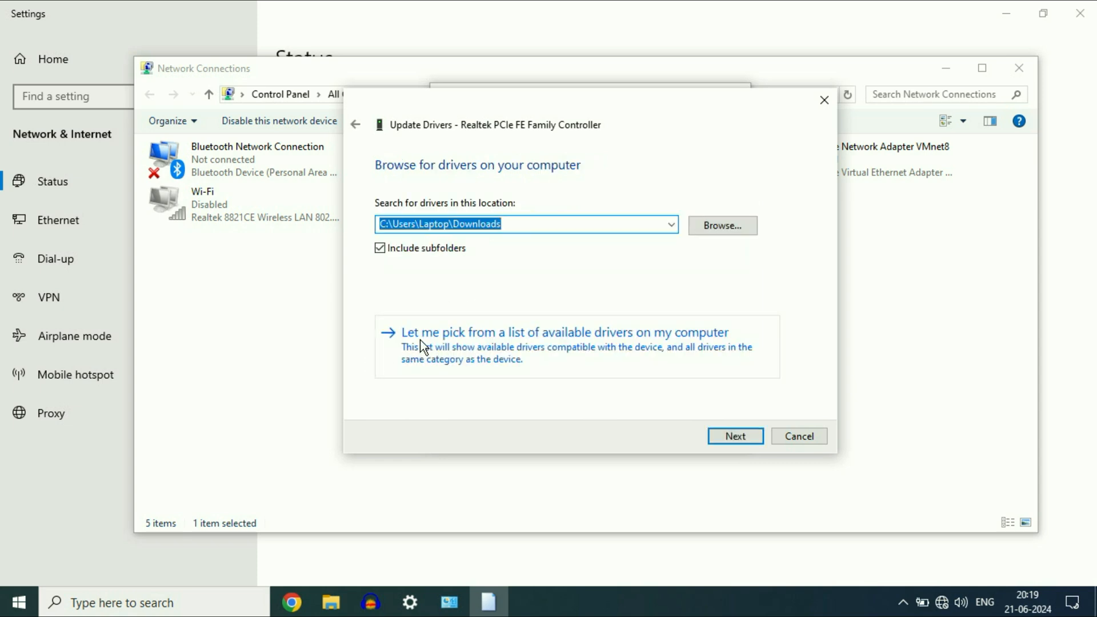
{"action": "left_click", "coordinate": [563, 331]}
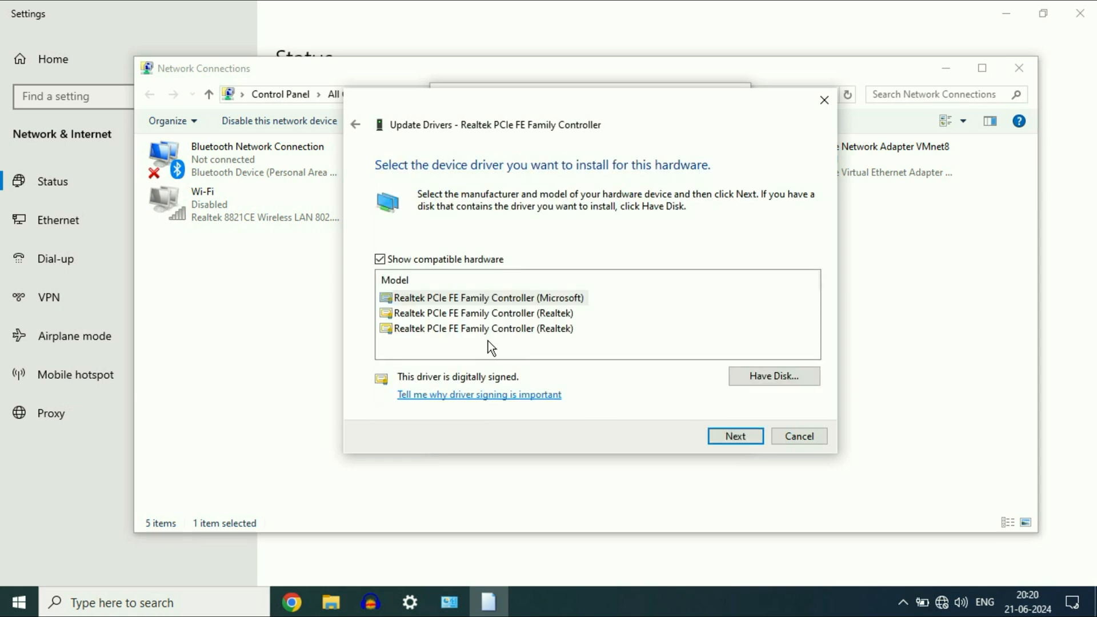
{"action": "mouse_move", "coordinate": [516, 303]}
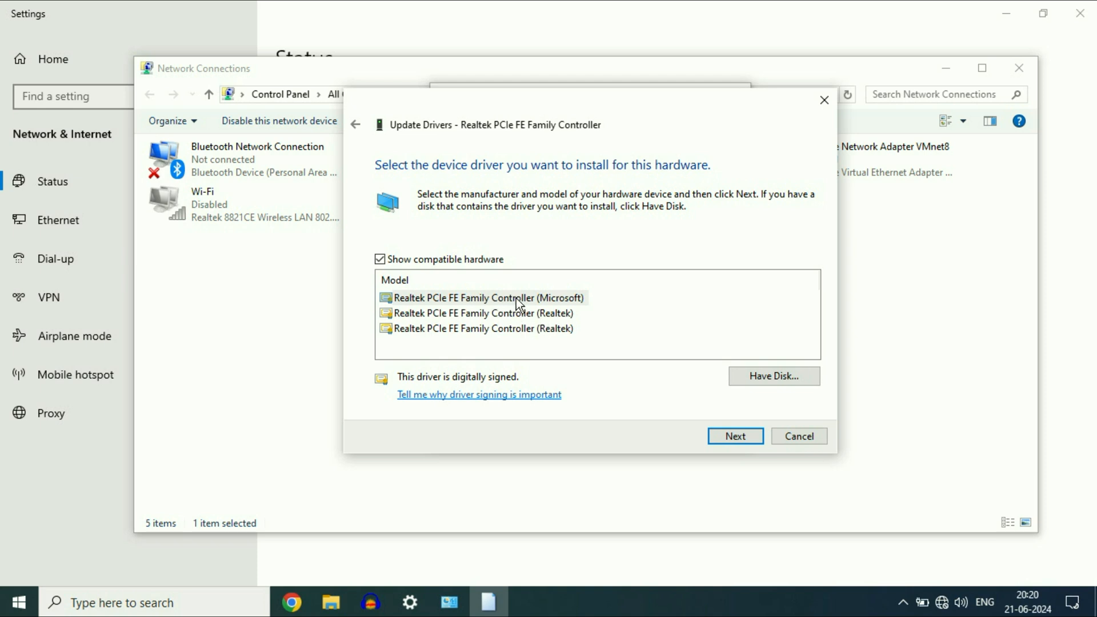
{"action": "left_click", "coordinate": [735, 436]}
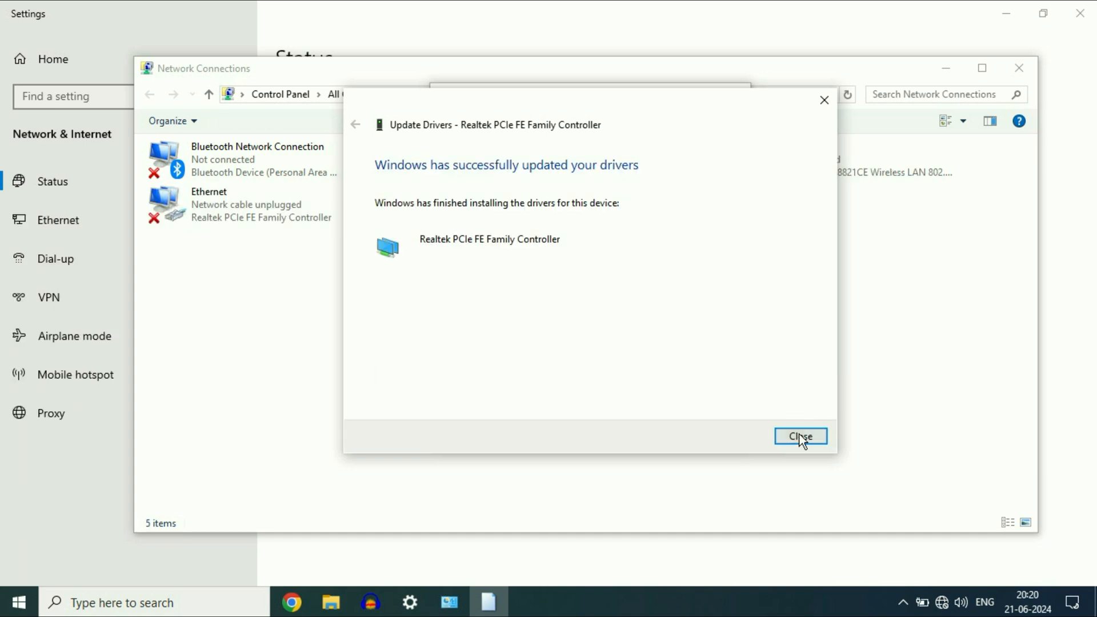
{"action": "left_click", "coordinate": [800, 436]}
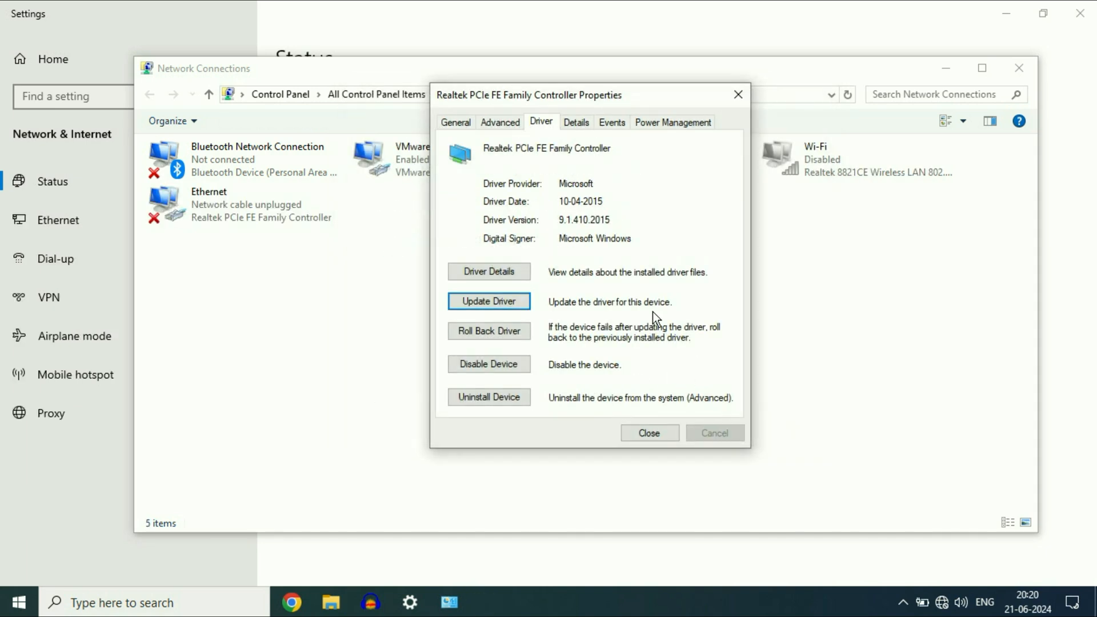
{"action": "mouse_move", "coordinate": [584, 344]}
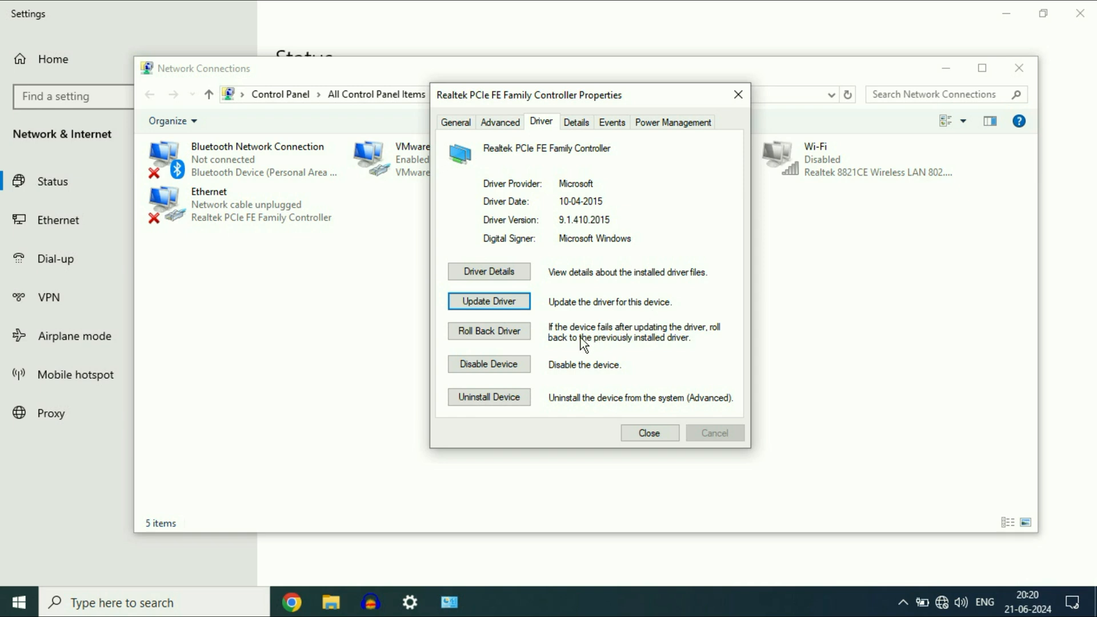
{"action": "mouse_move", "coordinate": [489, 331]}
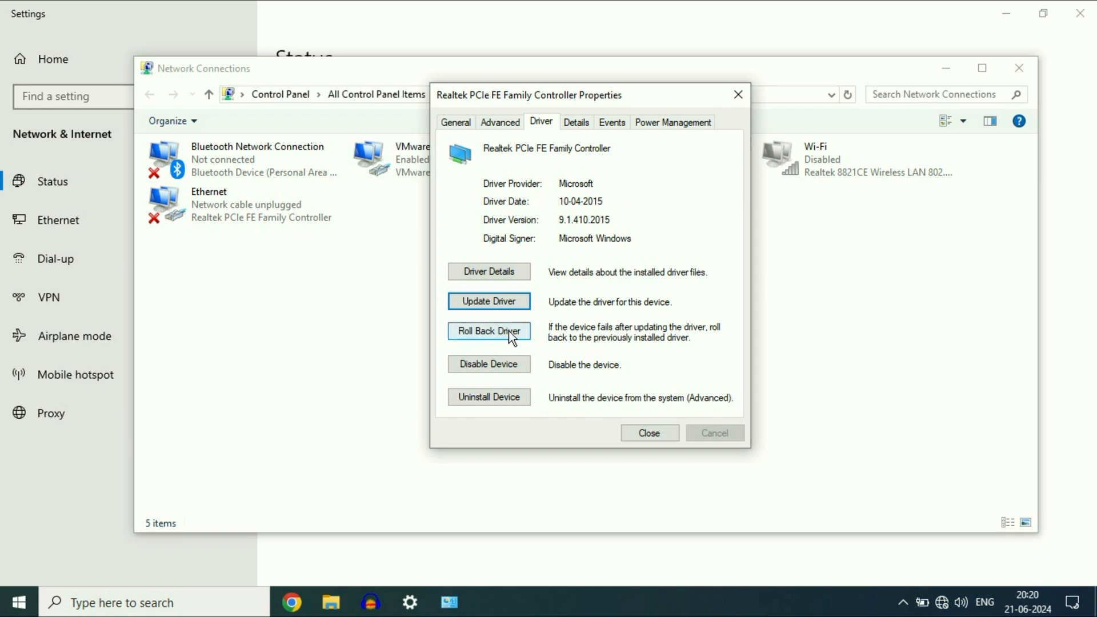
Decline the driver rollback and start uninstalling the Realtek PCIe FE Family Controller
{"action": "left_click", "coordinate": [489, 331]}
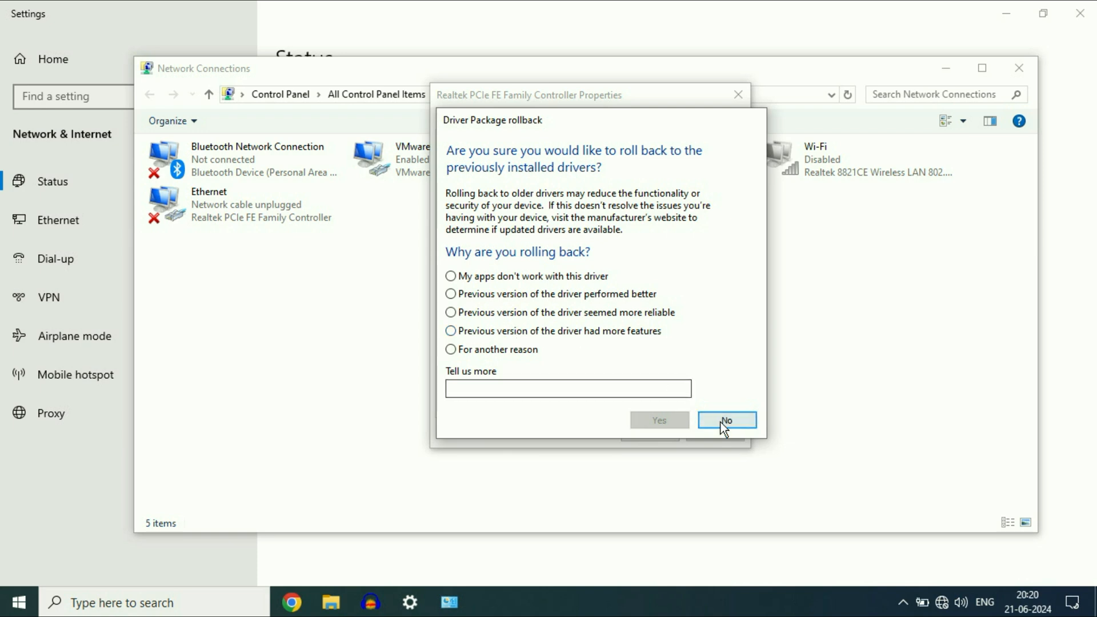
{"action": "left_click", "coordinate": [727, 420]}
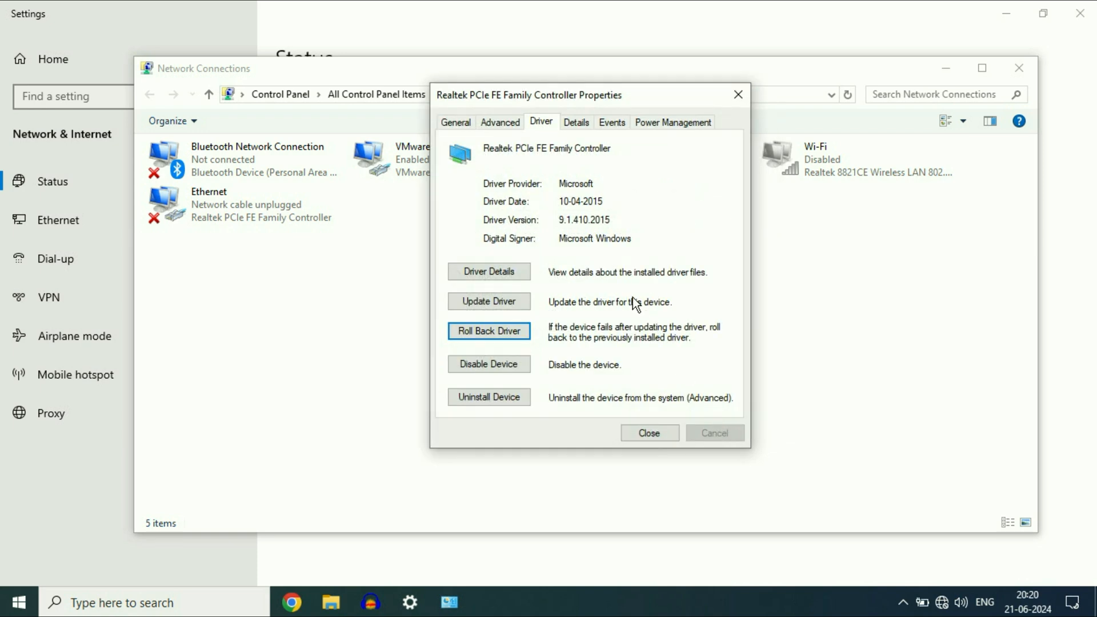
{"action": "mouse_move", "coordinate": [516, 413]}
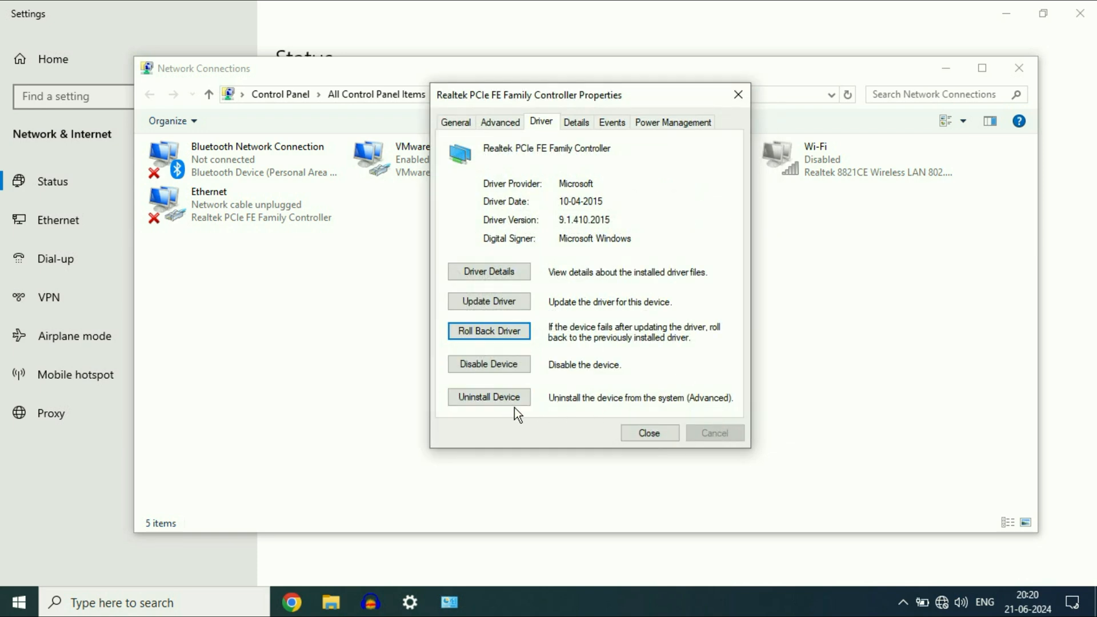
{"action": "left_click", "coordinate": [489, 397]}
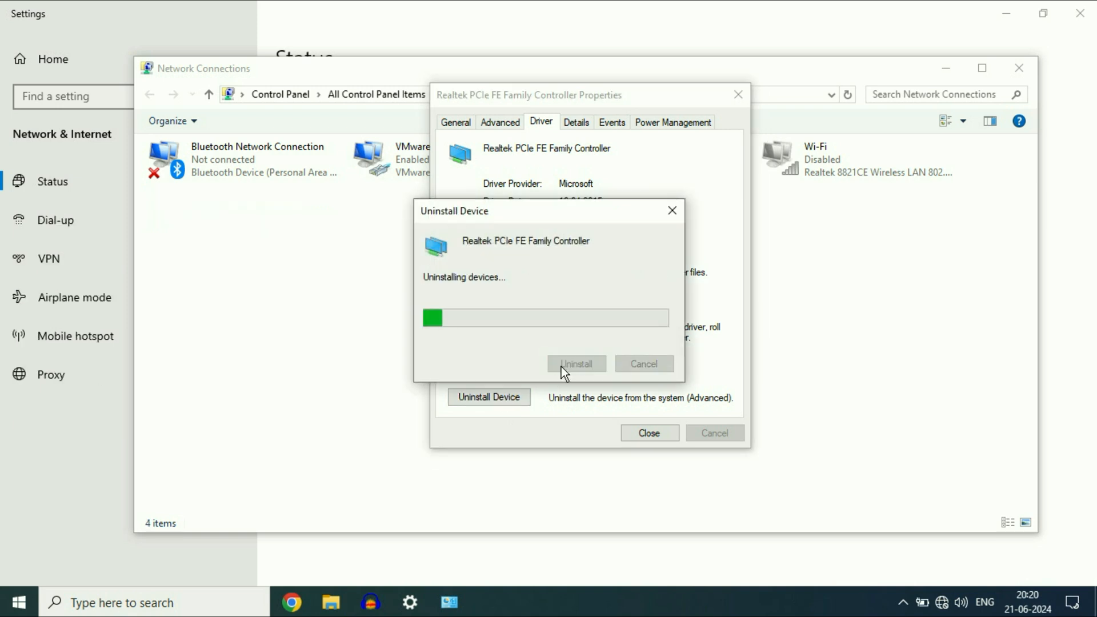
Confirm the Ethernet adapter uninstall, then close Network Connections and Settings
{"action": "left_click", "coordinate": [1019, 68]}
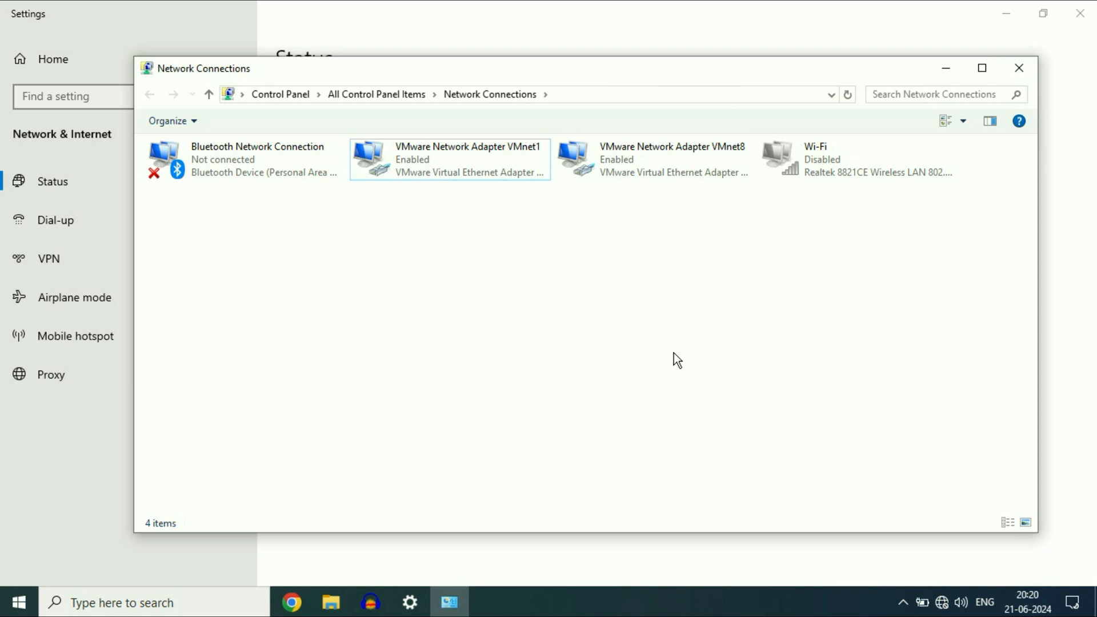
{"action": "left_click", "coordinate": [1019, 68]}
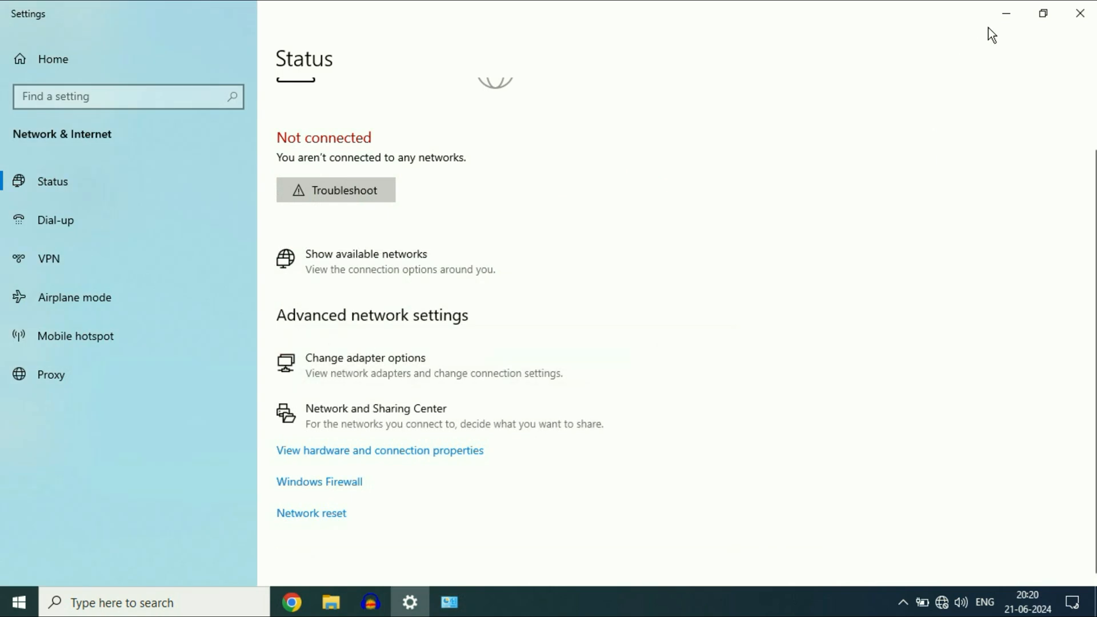
{"action": "left_click", "coordinate": [1080, 12]}
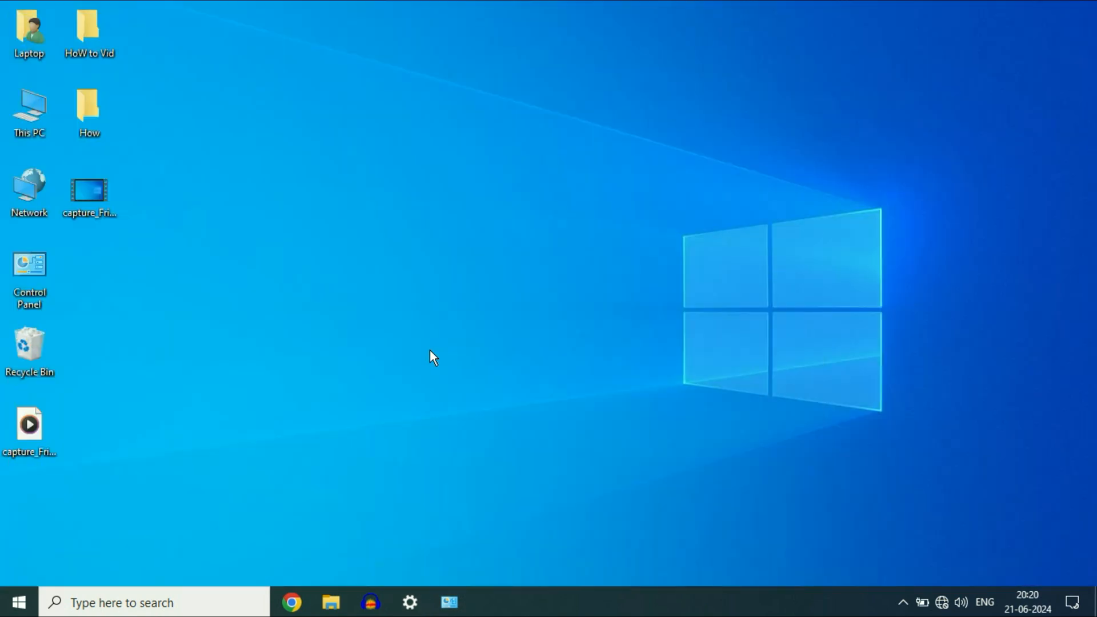